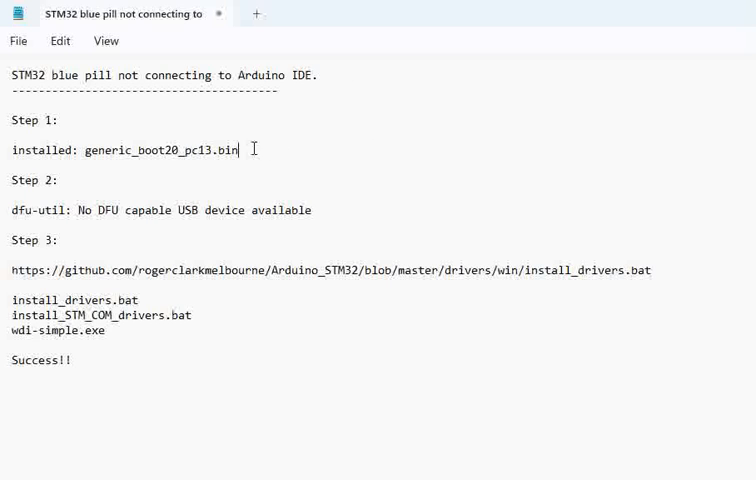
double_click(158, 150)
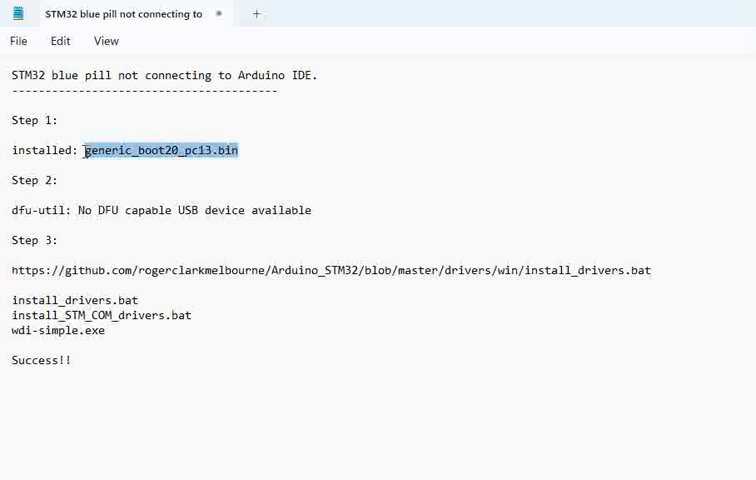
left_click(276, 164)
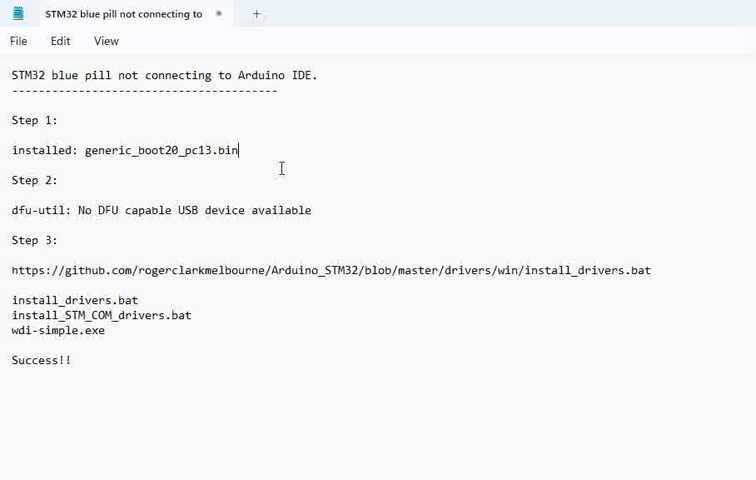
mouse_move(312, 228)
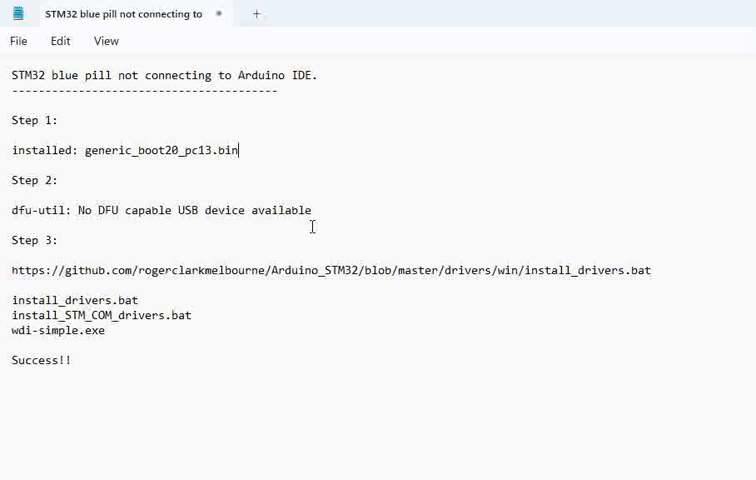
mouse_move(328, 234)
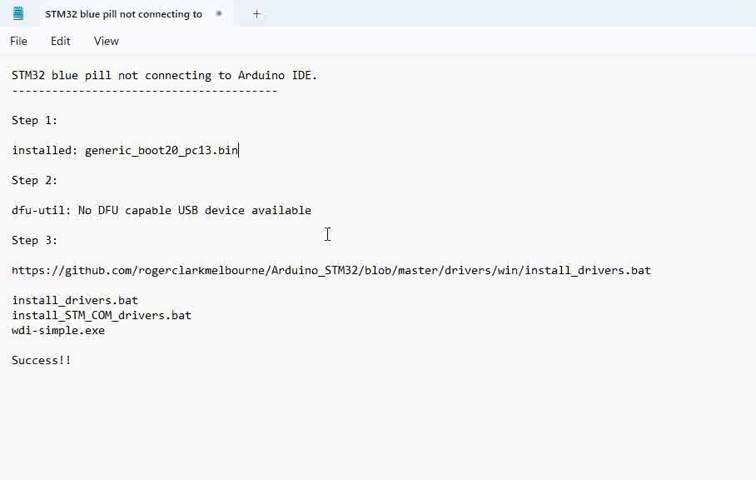
mouse_move(272, 184)
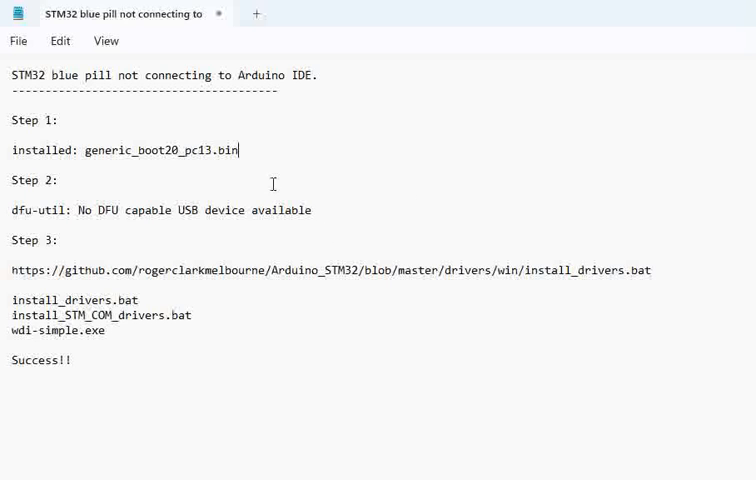
mouse_move(318, 212)
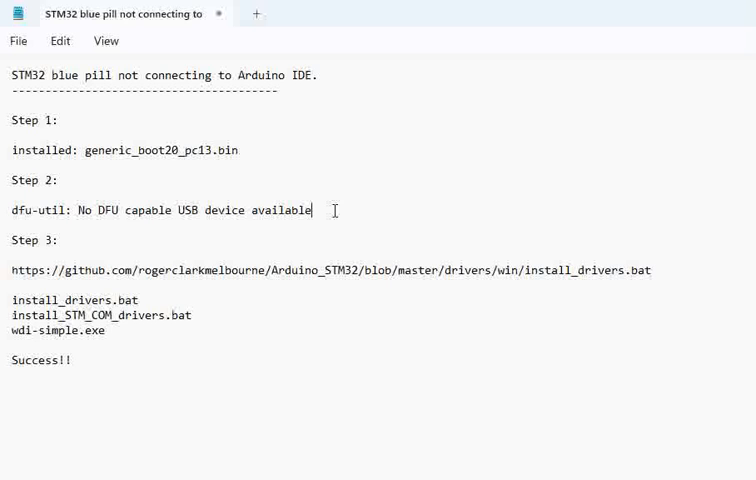
mouse_move(336, 242)
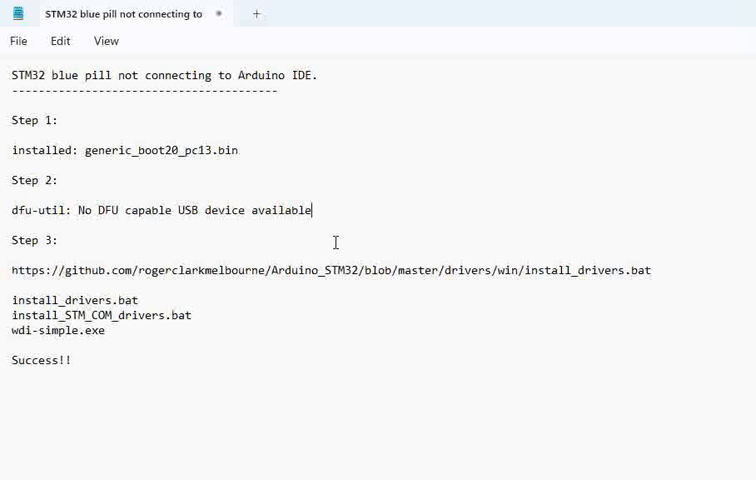
mouse_move(548, 176)
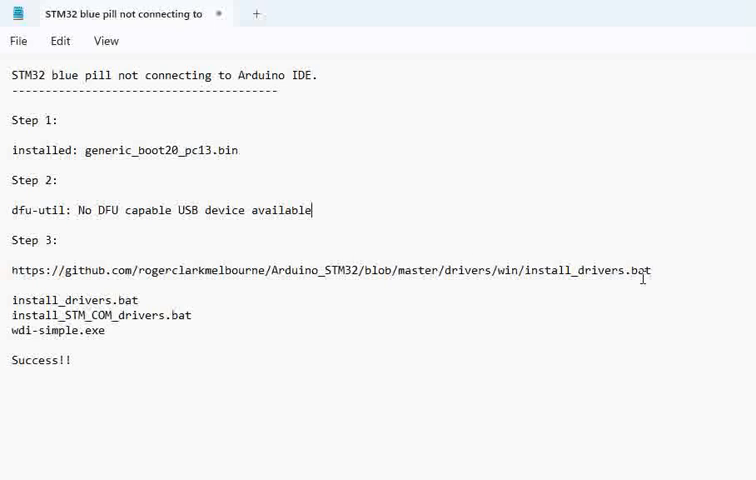
triple_click(330, 270)
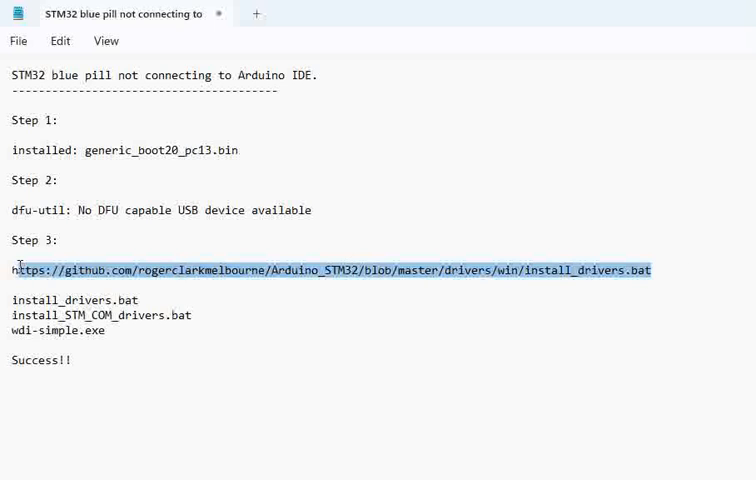
mouse_move(456, 284)
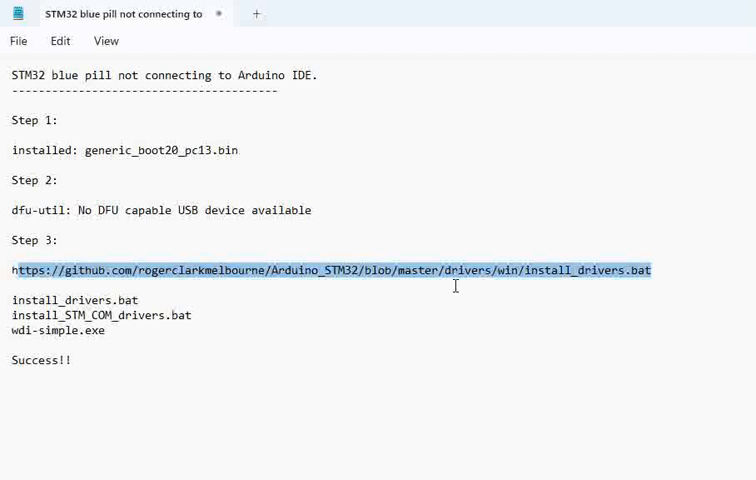
mouse_move(680, 288)
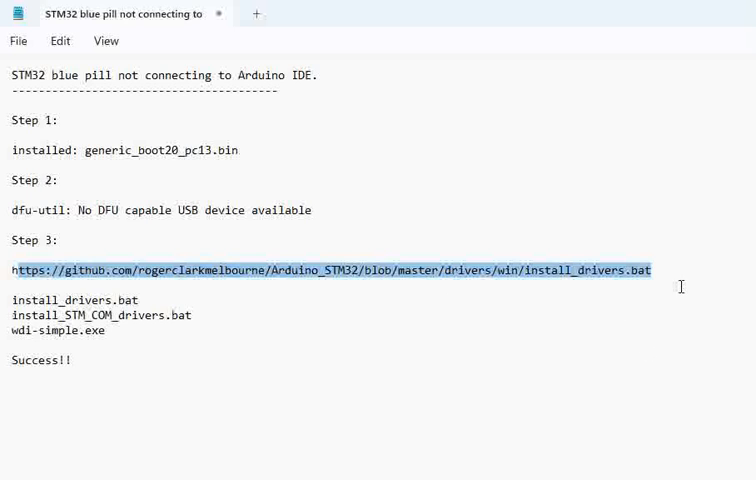
mouse_move(196, 304)
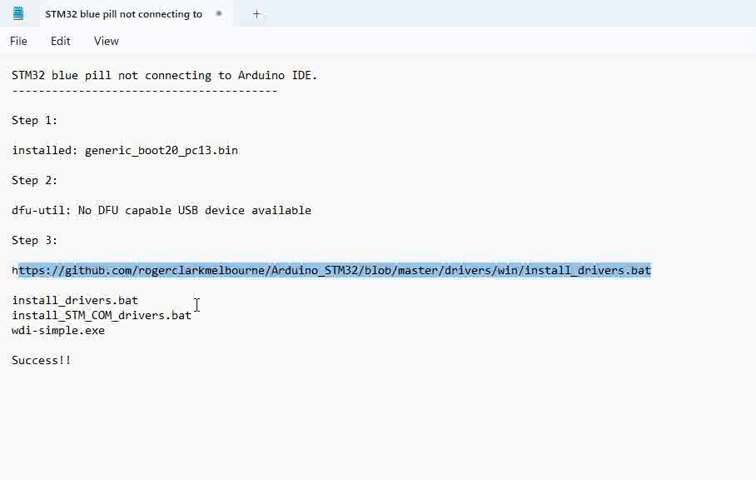
double_click(74, 300)
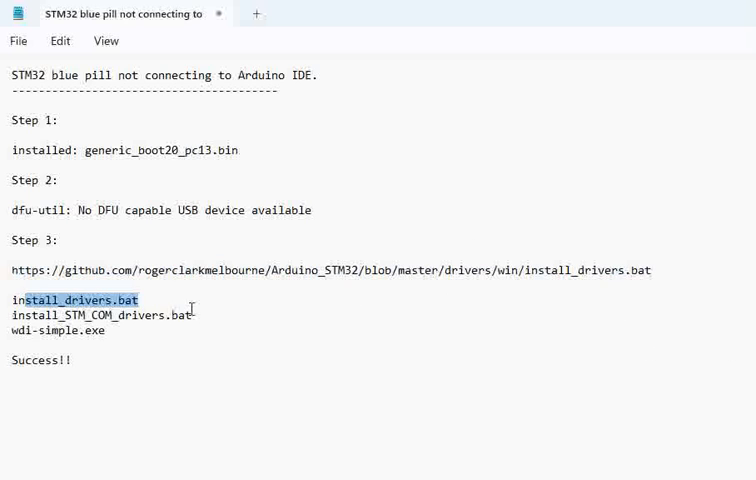
double_click(170, 316)
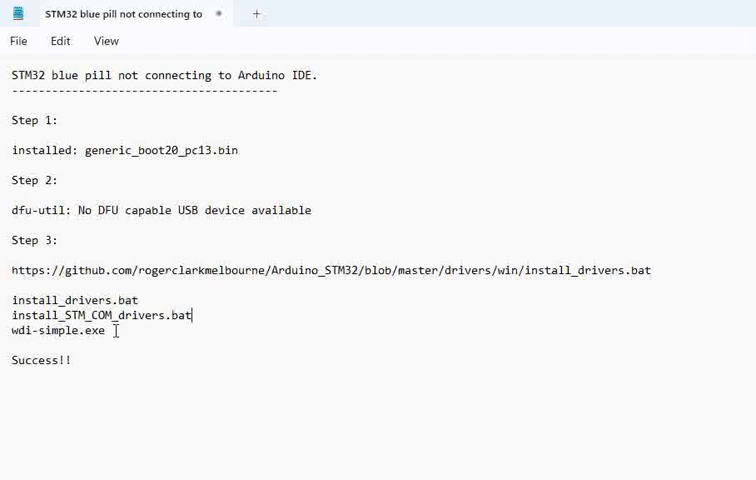
double_click(56, 332)
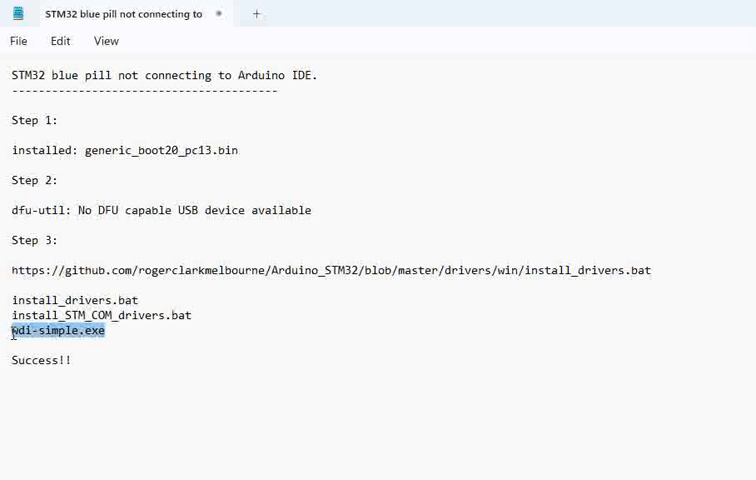
mouse_move(132, 332)
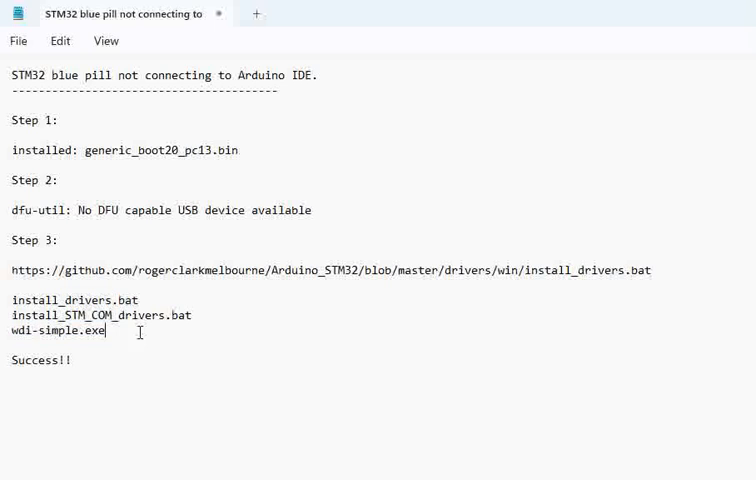
double_click(56, 332)
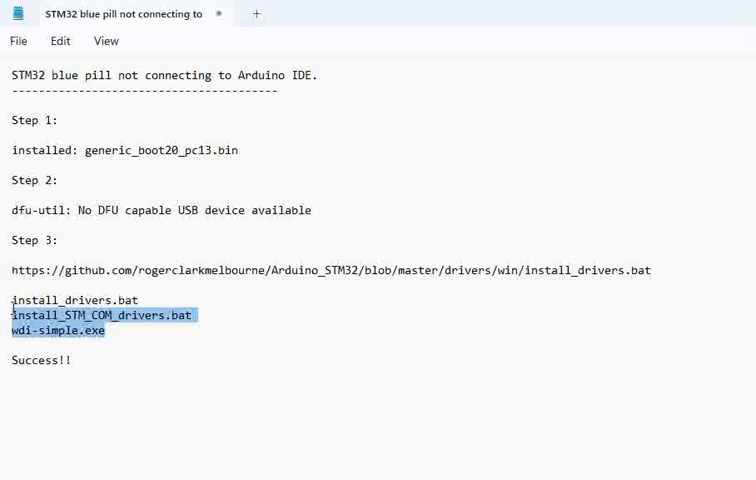
left_click(316, 272)
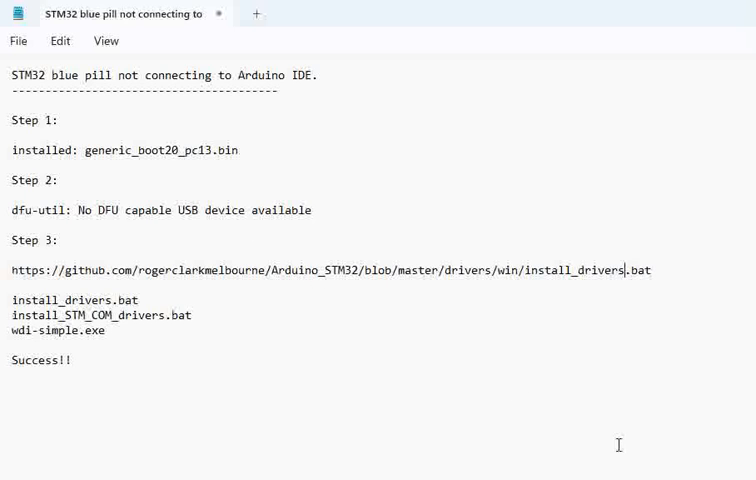
mouse_move(664, 442)
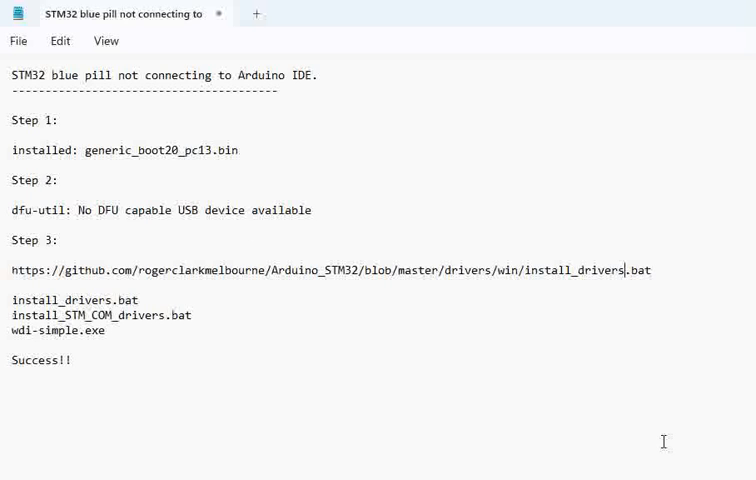
mouse_move(498, 352)
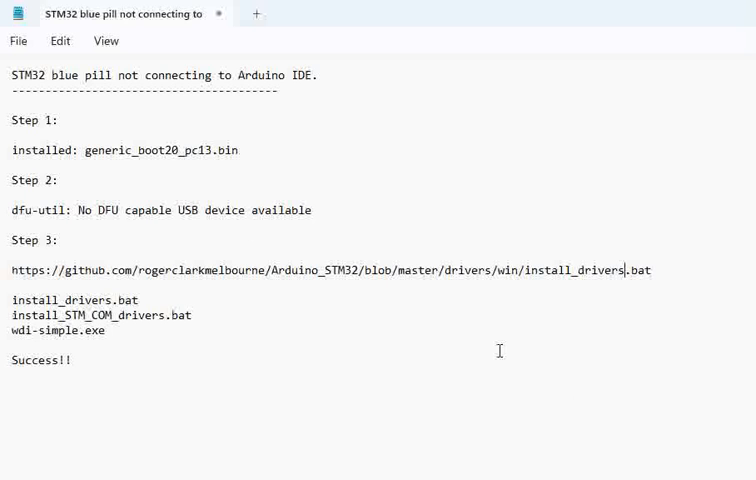
mouse_move(404, 304)
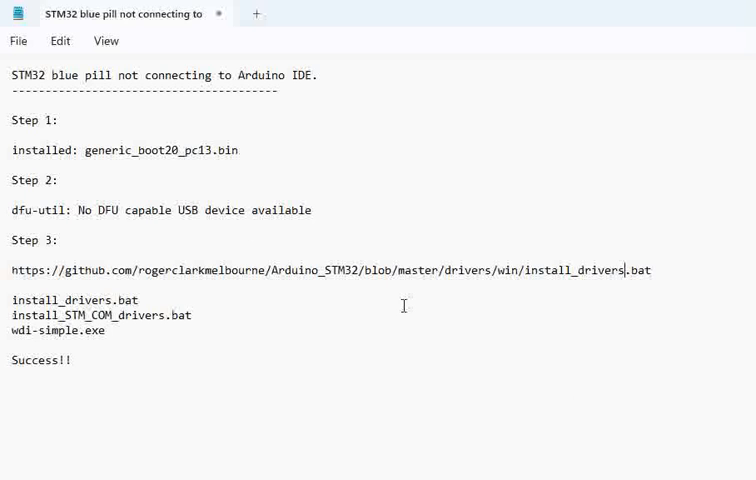
mouse_move(342, 246)
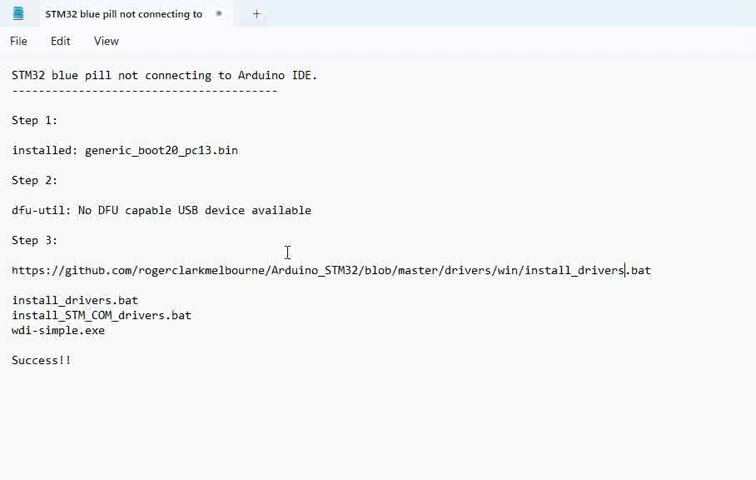
mouse_move(316, 292)
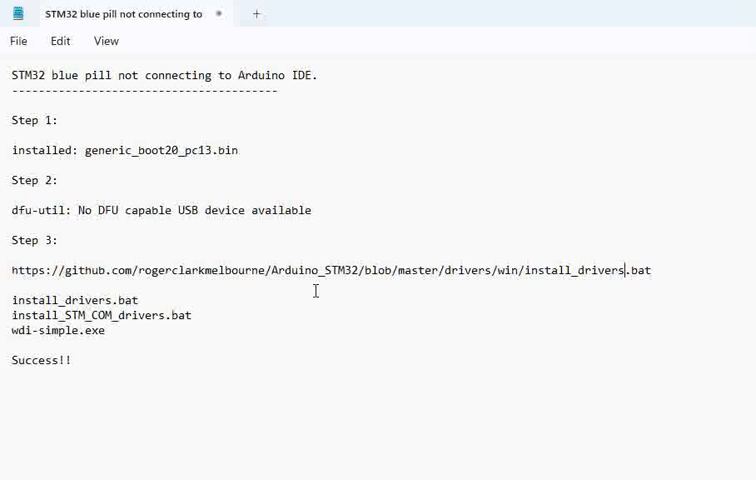
mouse_move(30, 264)
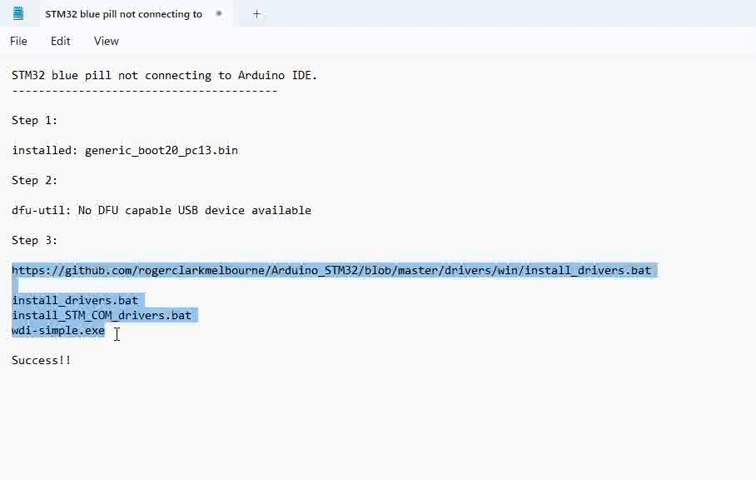
left_click(12, 344)
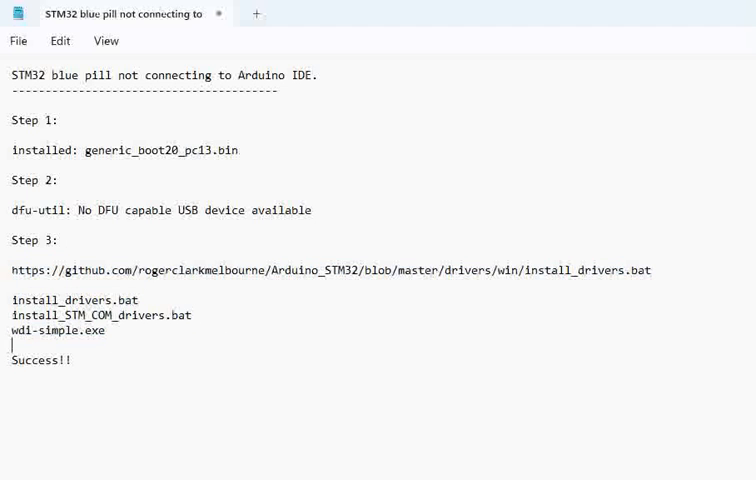